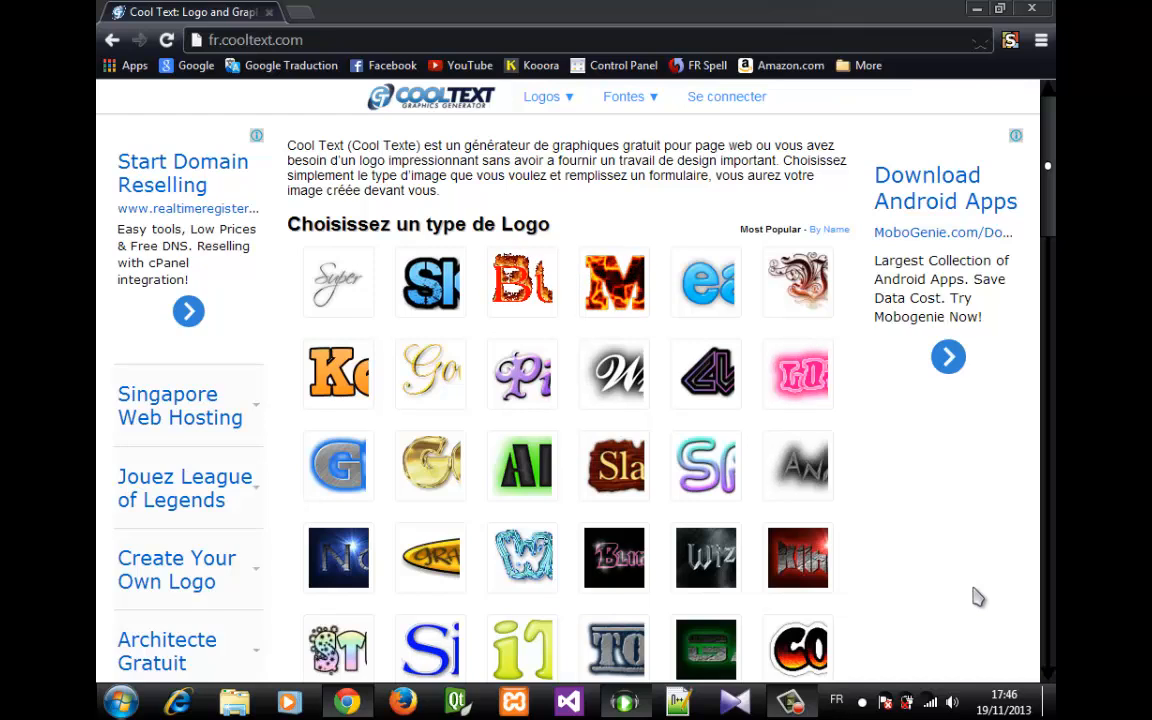
Step: Make the Alien Glow logo text read 'Youtube' in green-glowing letters
scroll(down, 3)
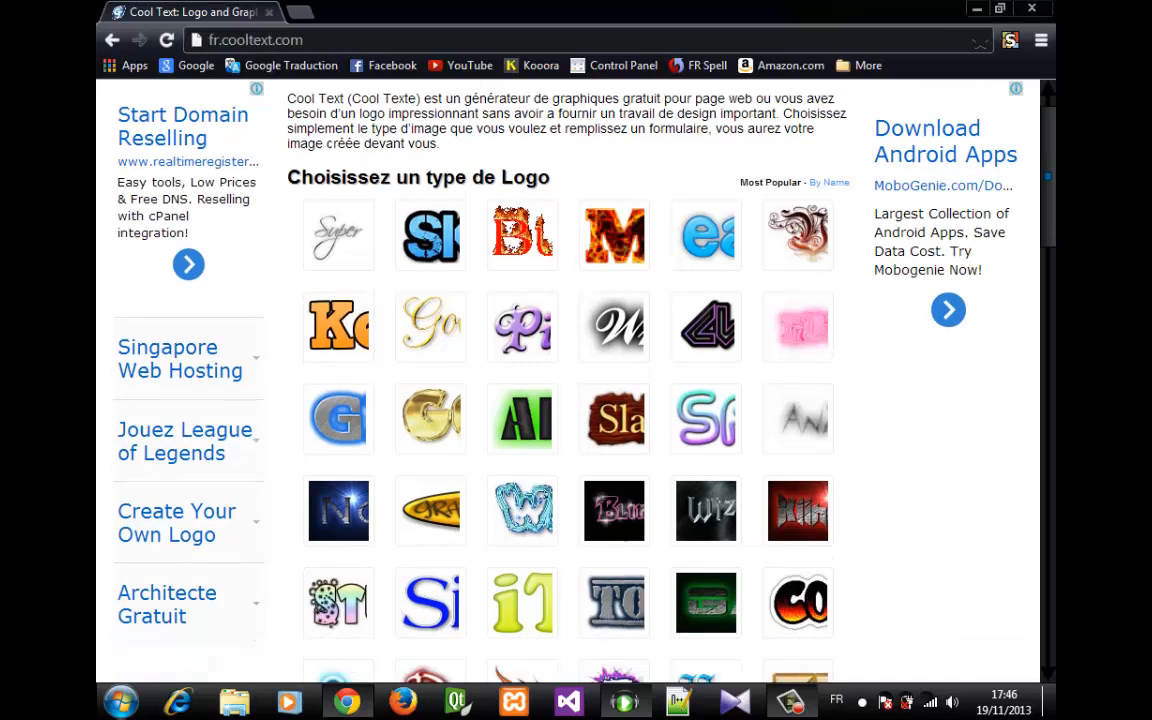
scroll(down, 3)
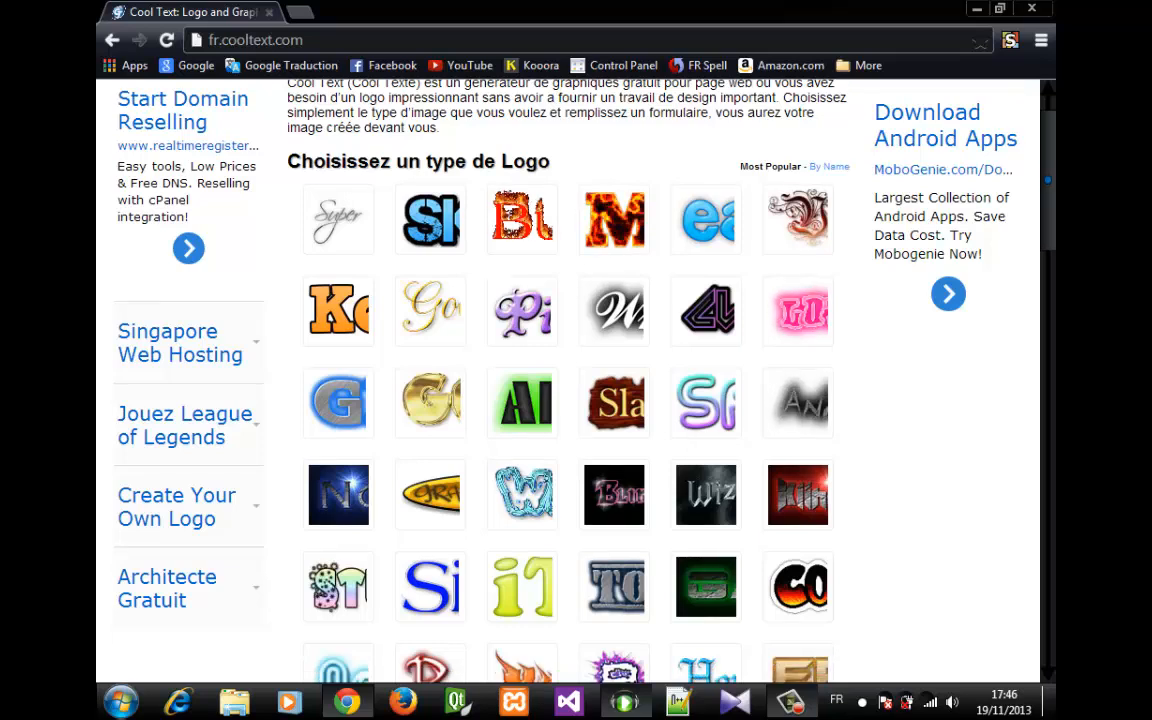
scroll(down, 3)
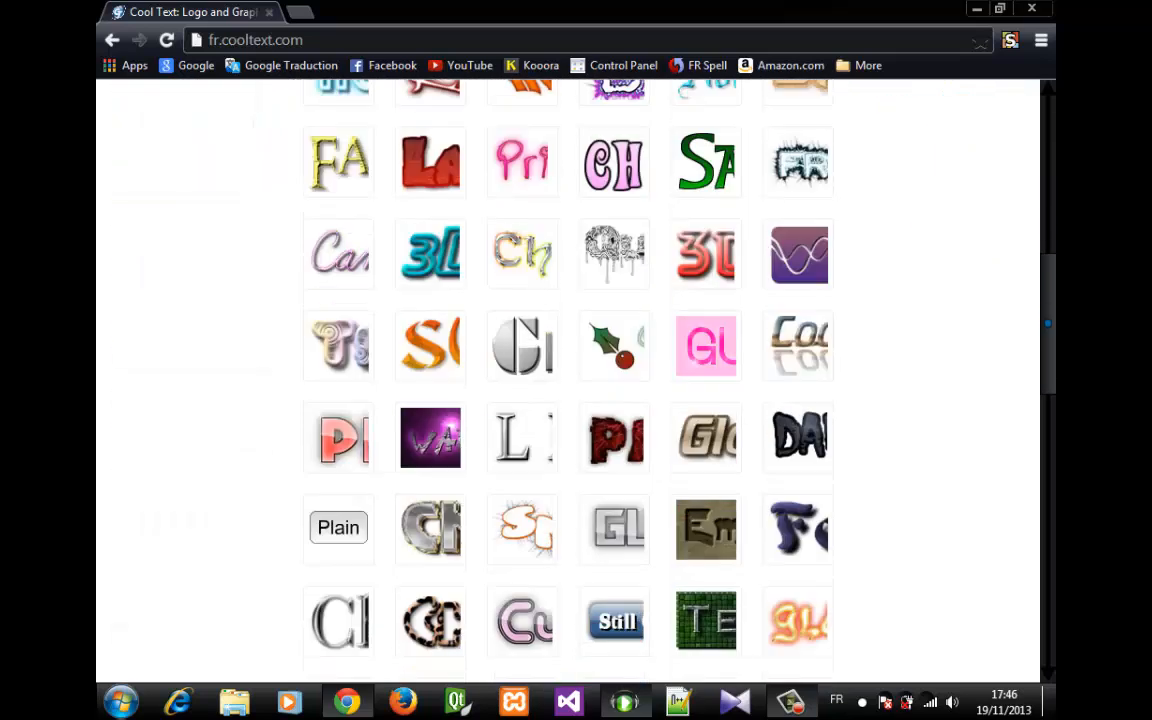
scroll(down, 3)
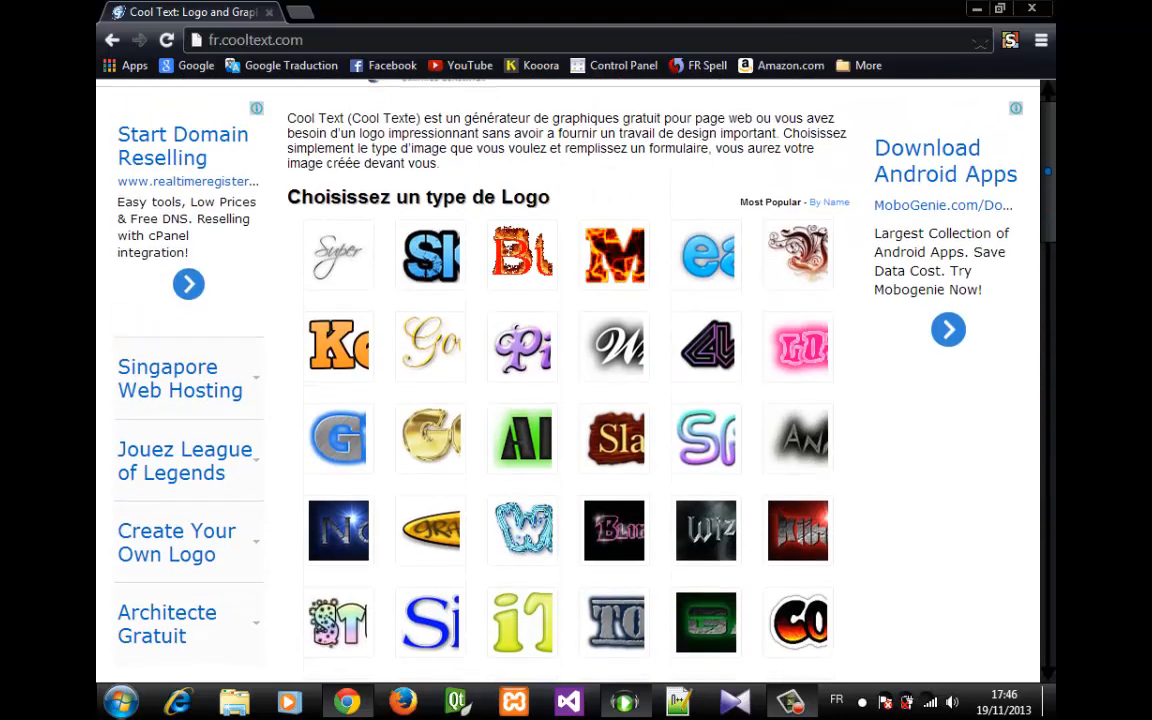
scroll(down, 3)
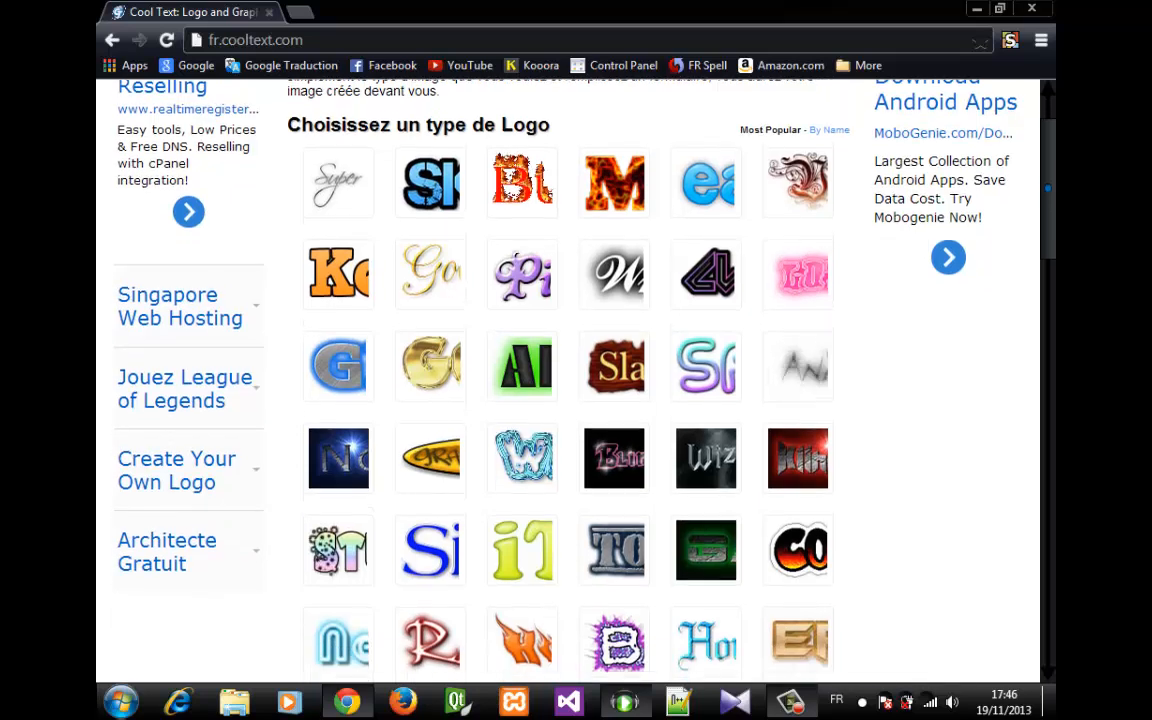
scroll(down, 3)
text(Y)
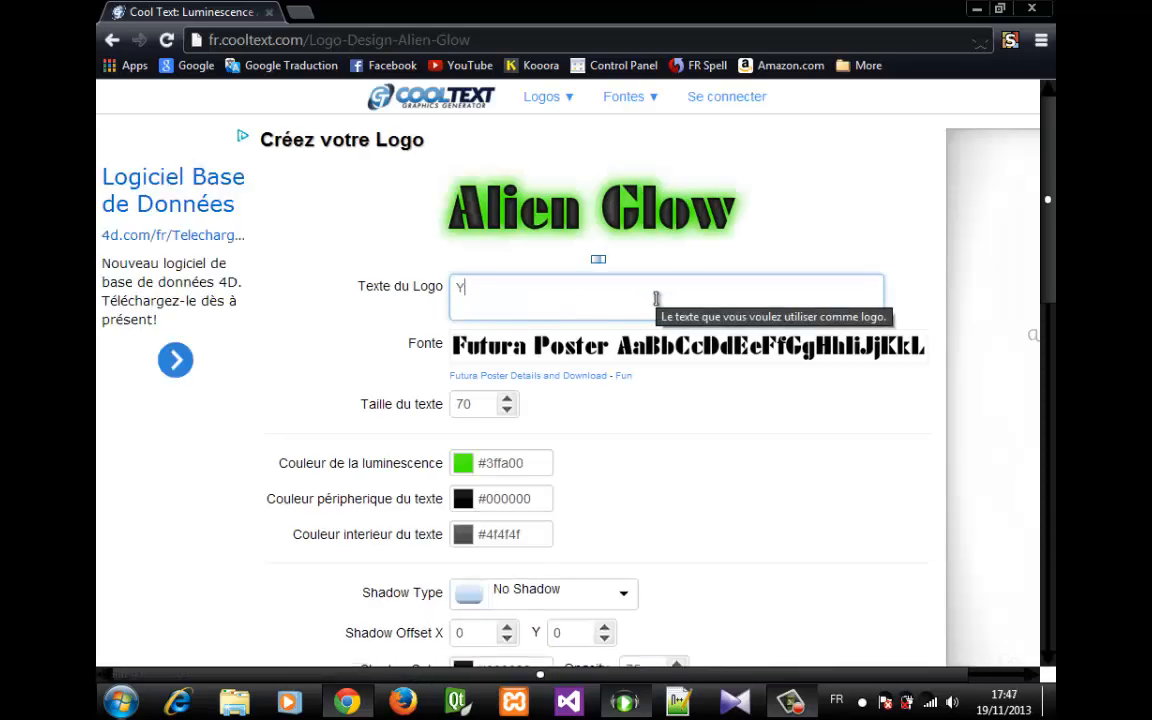
text(outube)
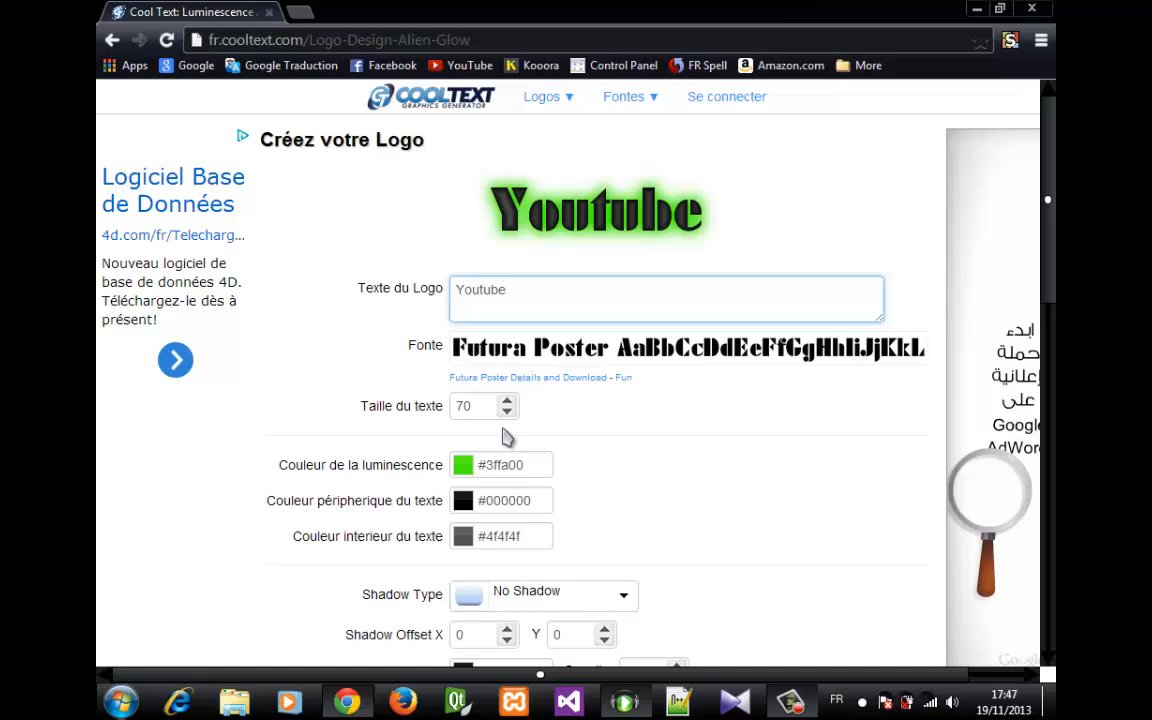
Step: Set the Alien Glow text size to 170
click(478, 405)
text(170)
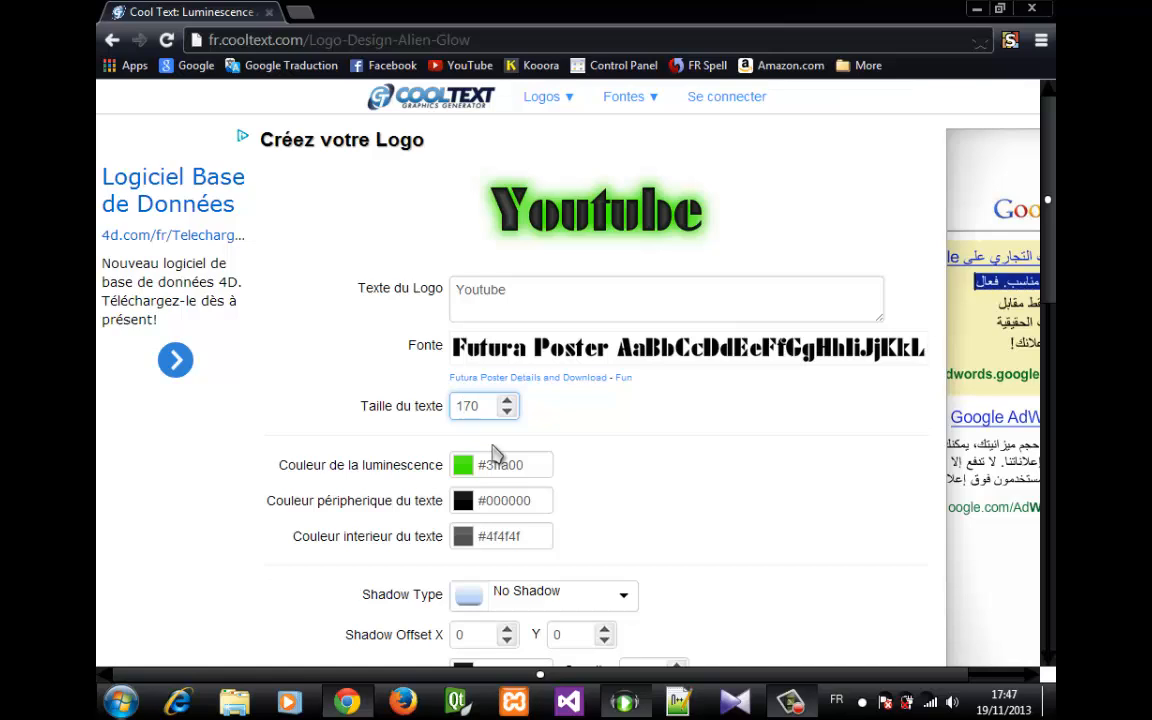
click(573, 289)
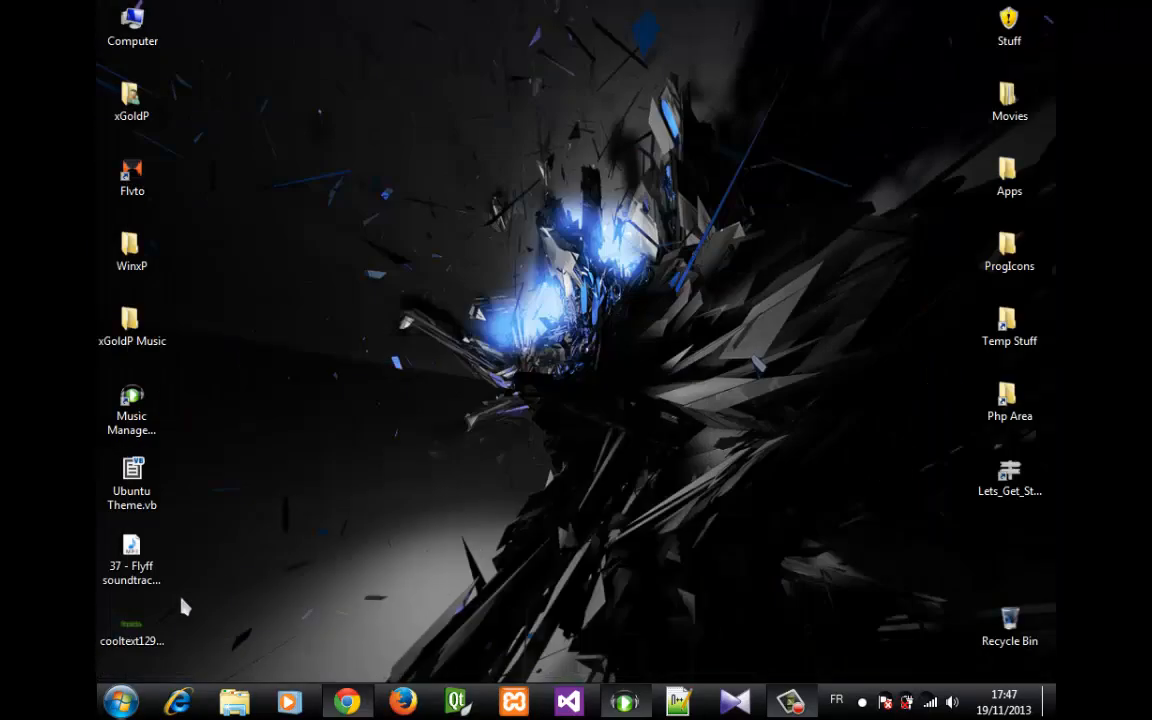
Step: View the saved cooltext logo image from the desktop
double_click(131, 615)
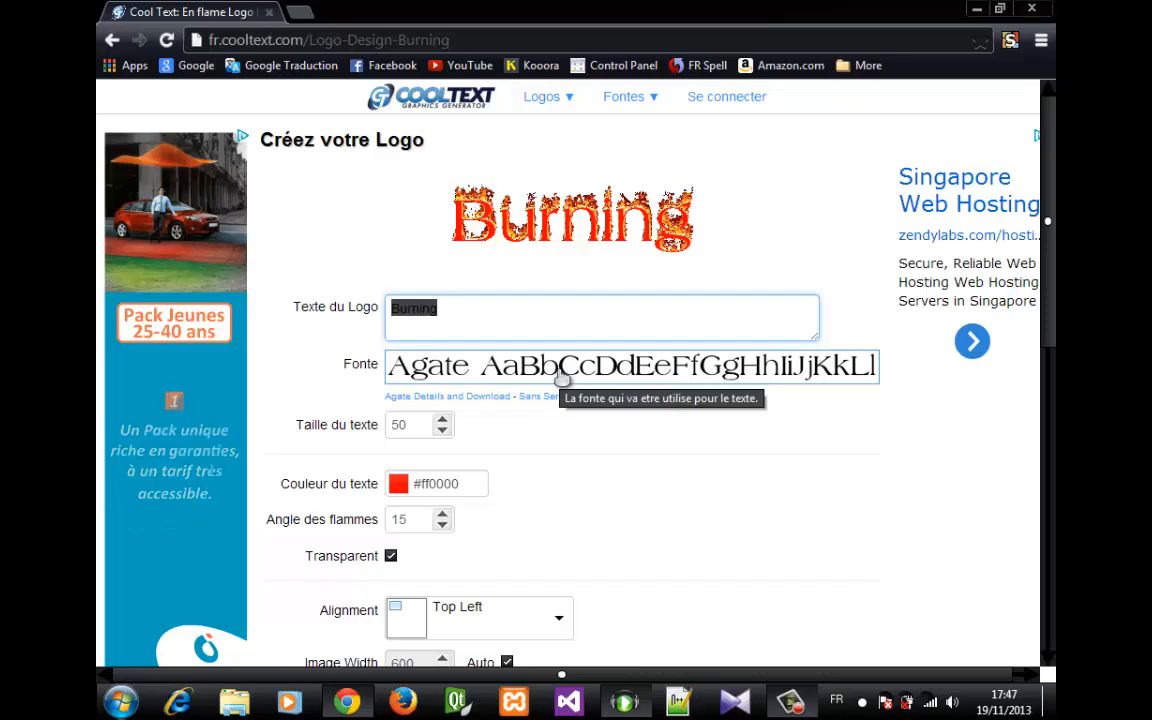
Step: Make the Burning logo read 'Hello' in flames and go to the font categories
text(Hello)
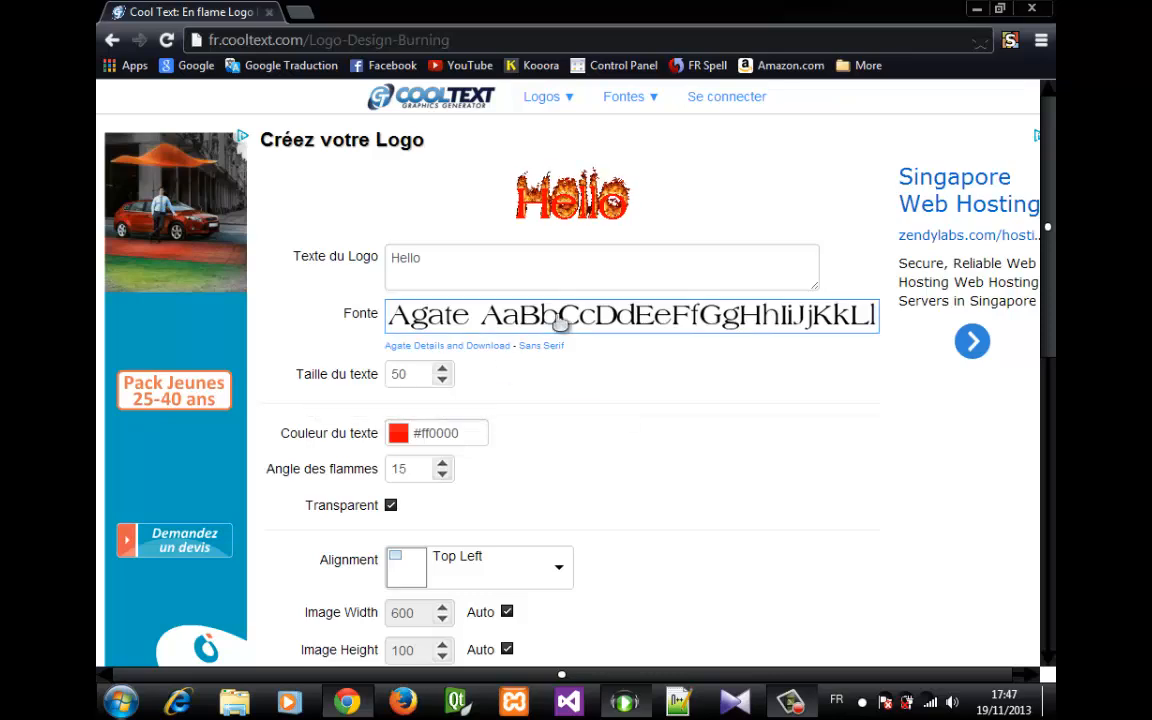
click(631, 315)
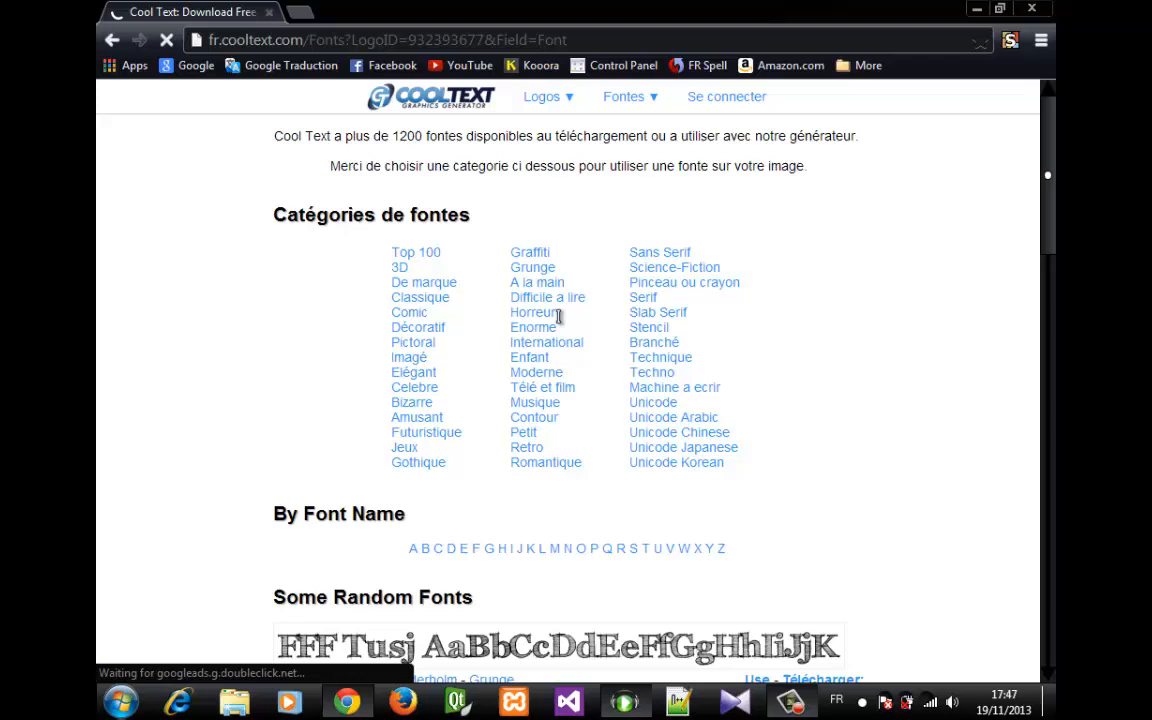
scroll(down, 3)
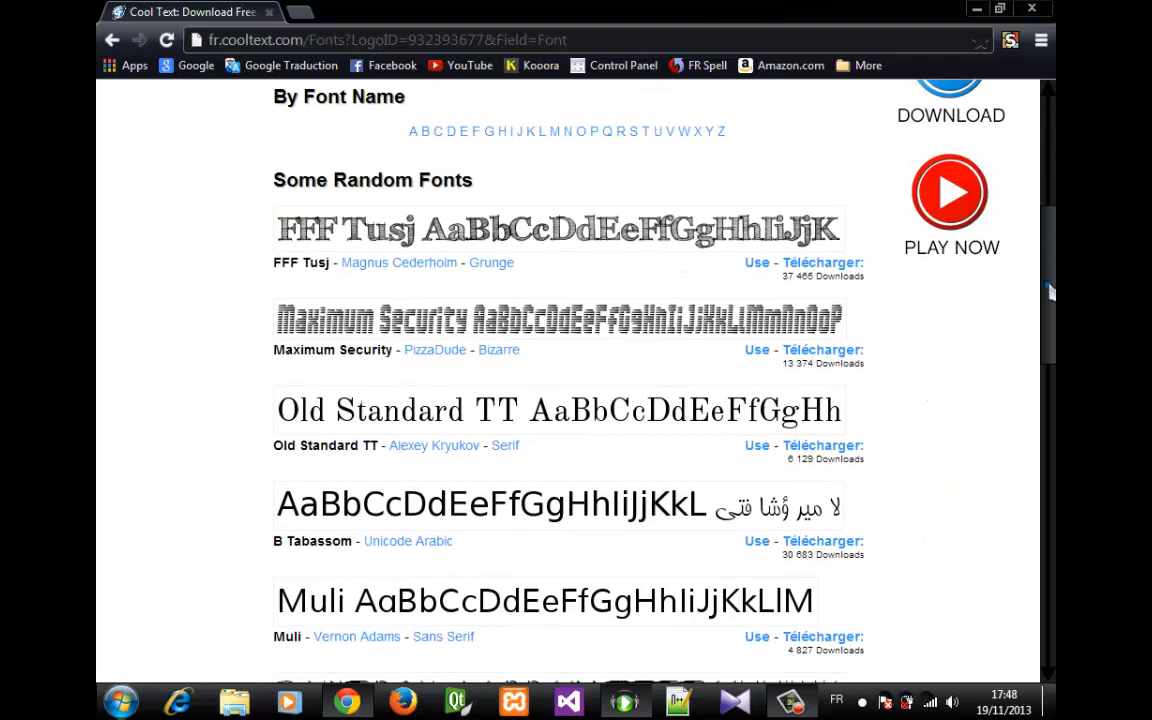
scroll(down, 3)
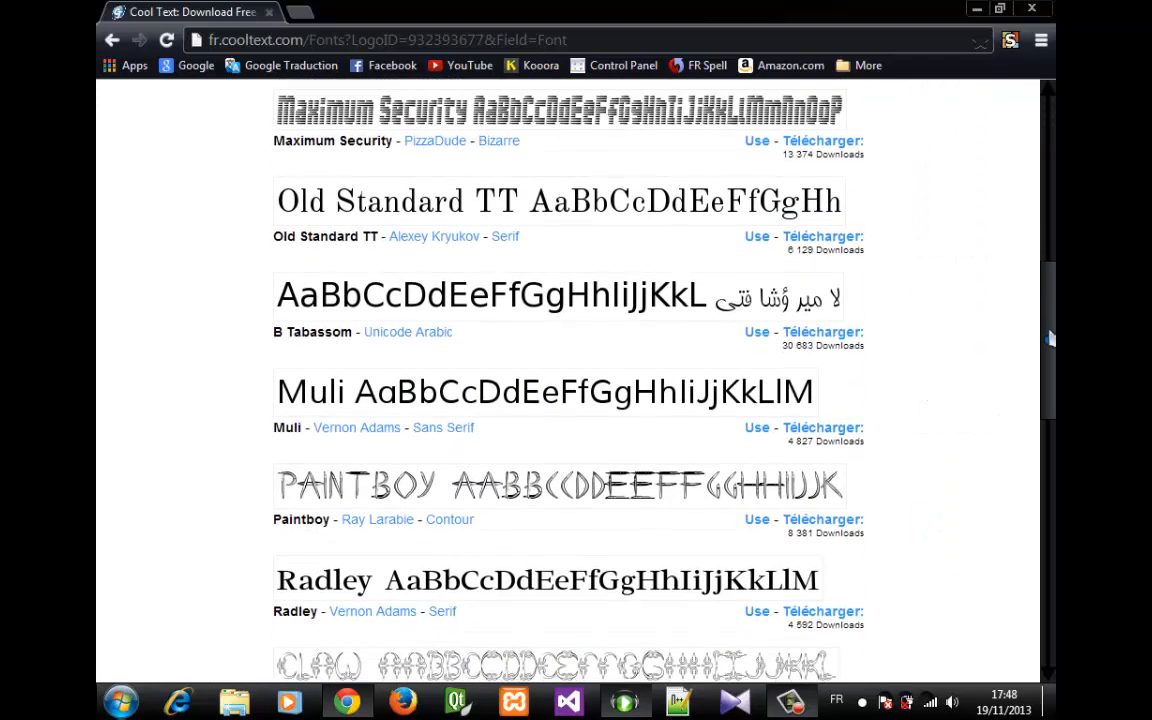
scroll(down, 3)
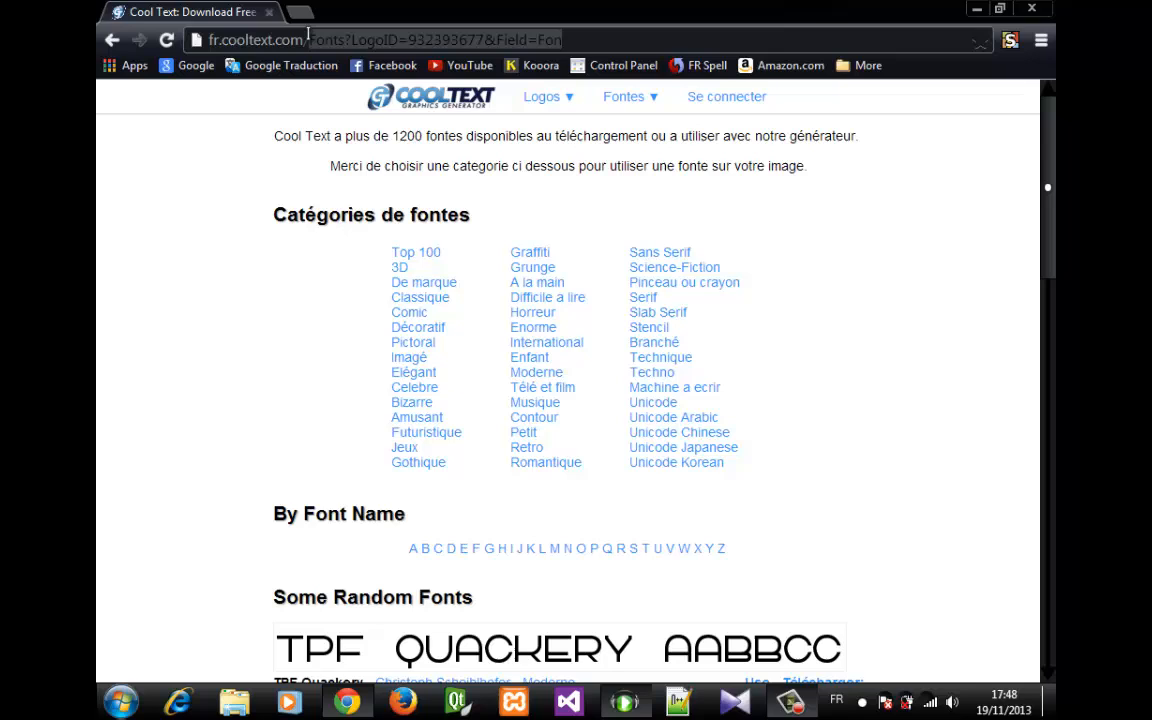
Step: Return from the font categories to the logo style gallery
click(542, 96)
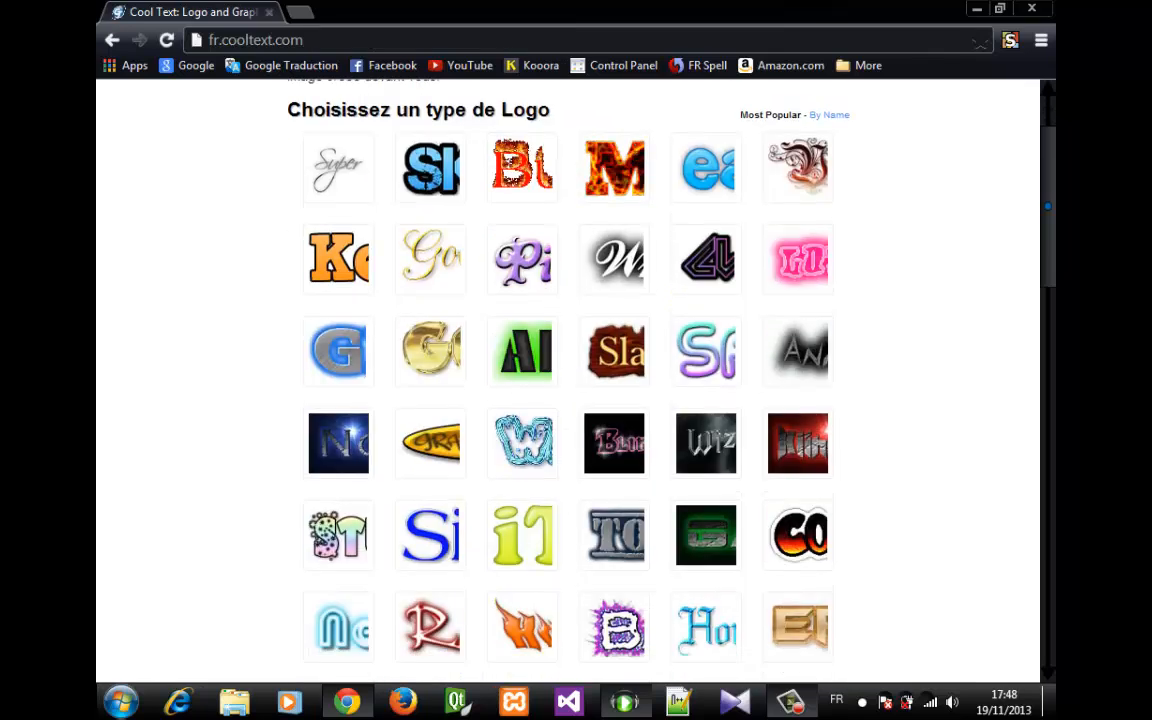
scroll(down, 3)
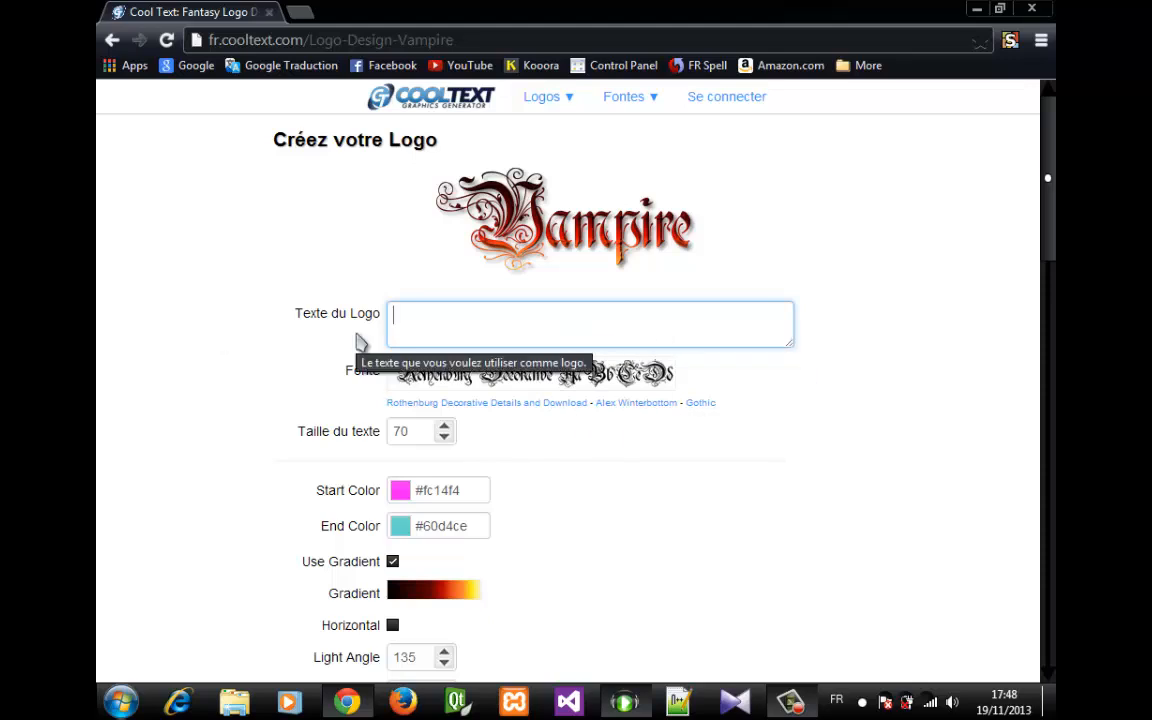
Step: Make the Vampire logo read 'YouTube' in dark-red gothic lettering
text(YouTube)
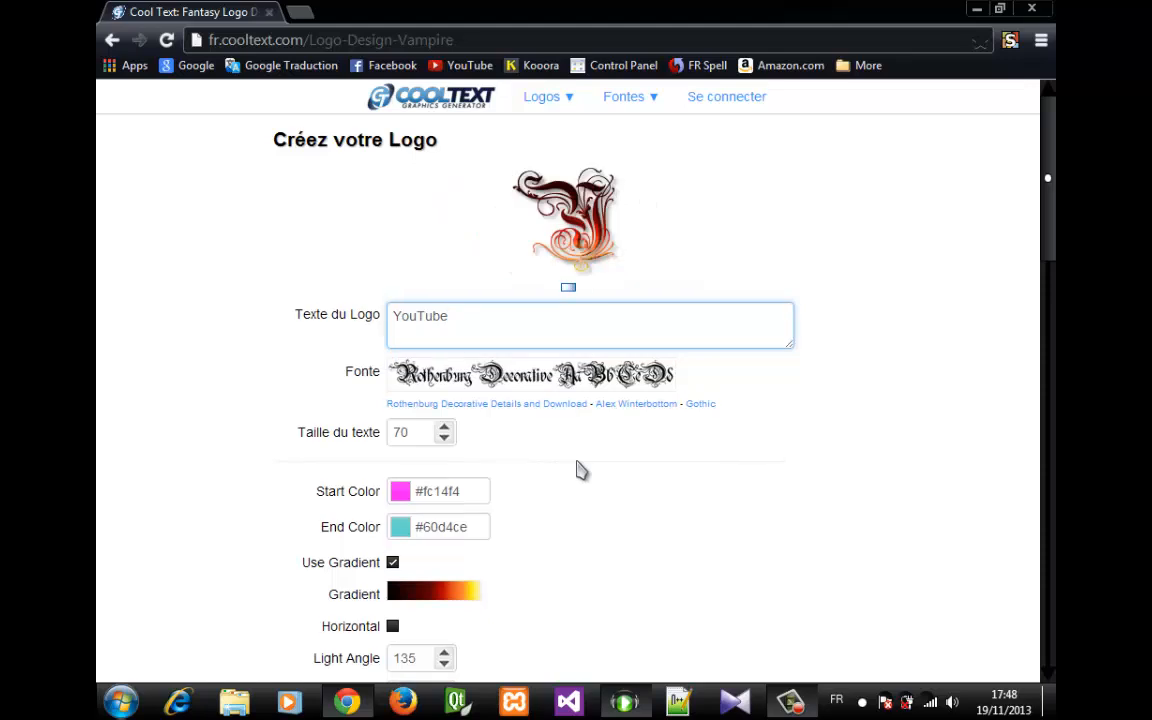
mouse_move(687, 420)
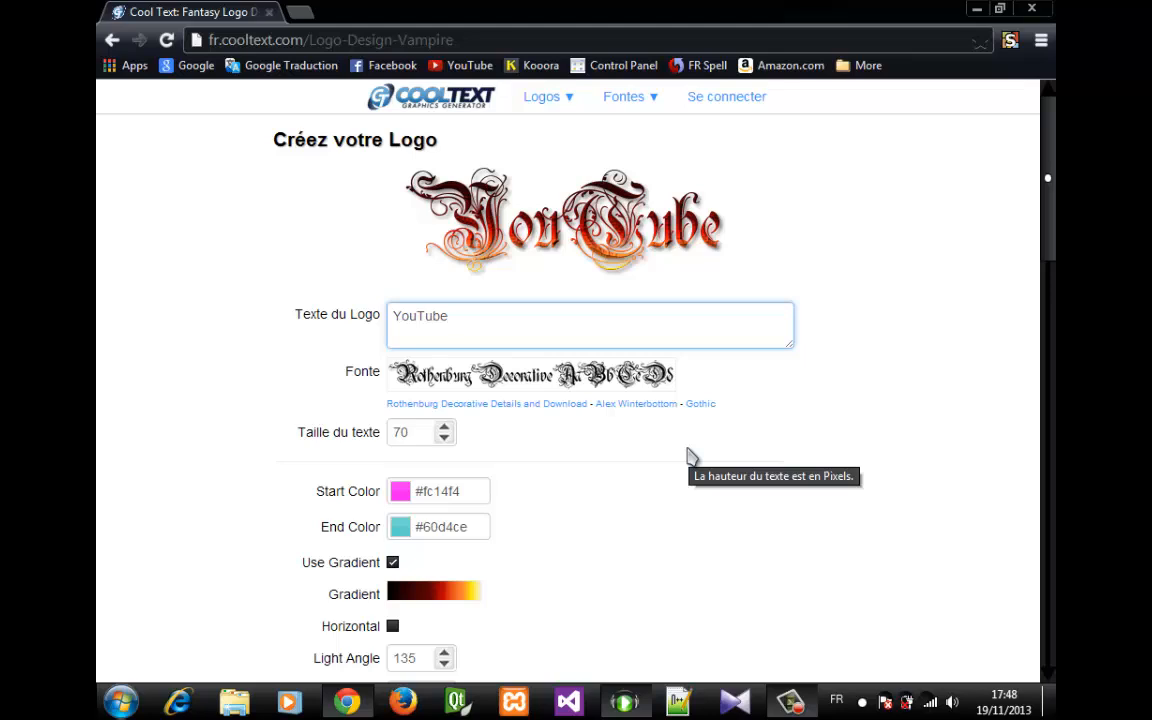
mouse_move(657, 478)
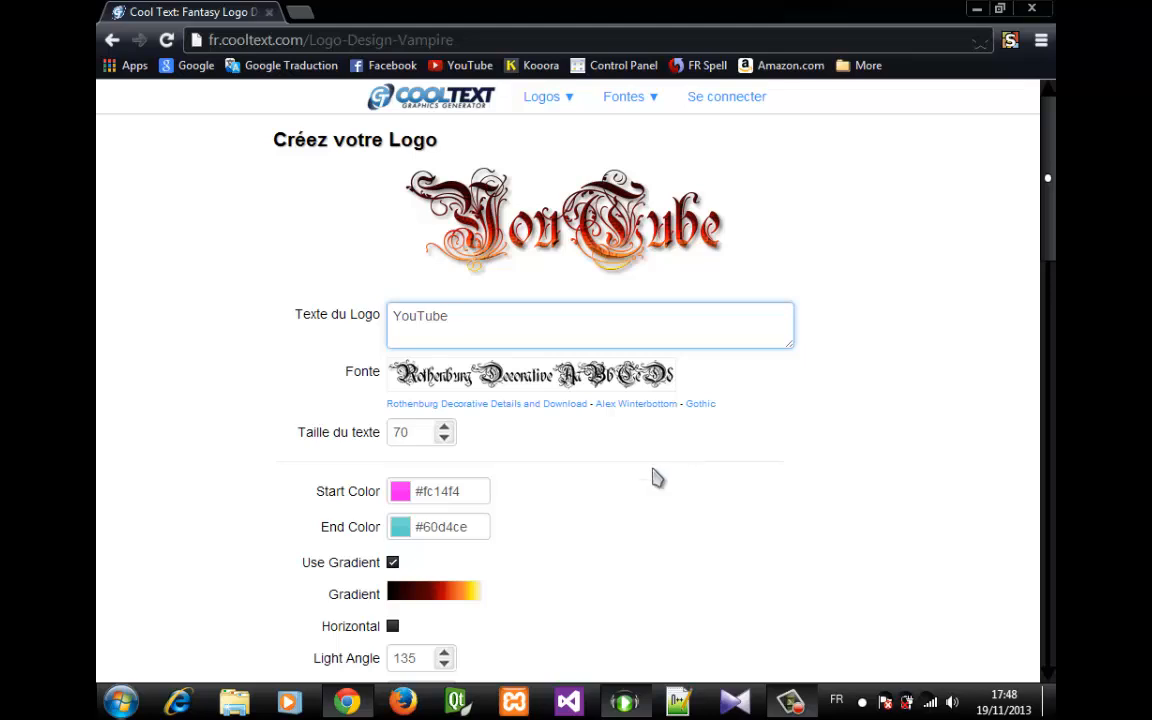
scroll(down, 3)
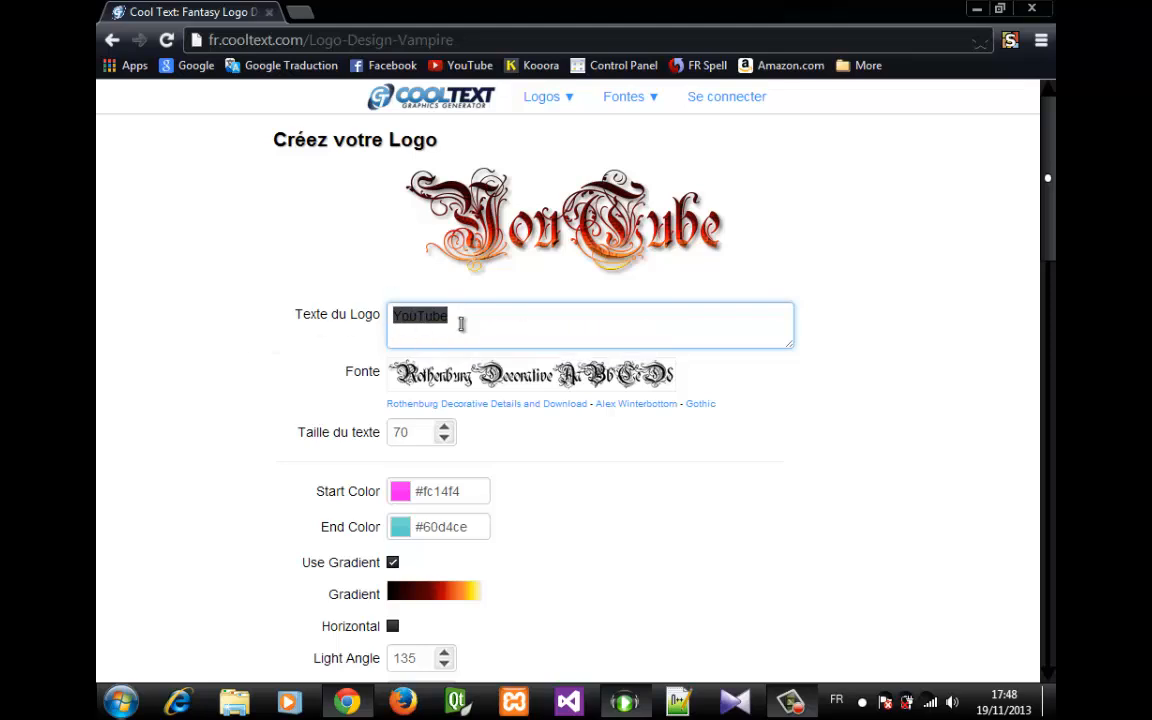
click(546, 317)
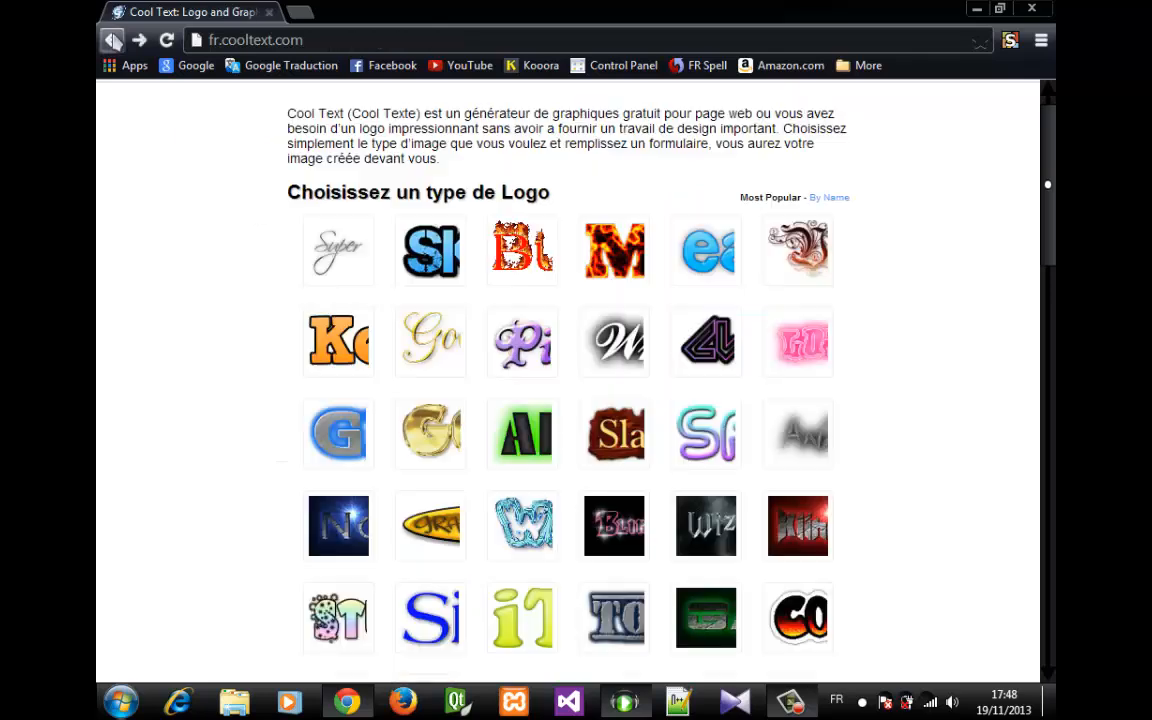
Step: Browse the logo style gallery down to its end without choosing a style
scroll(down, 3)
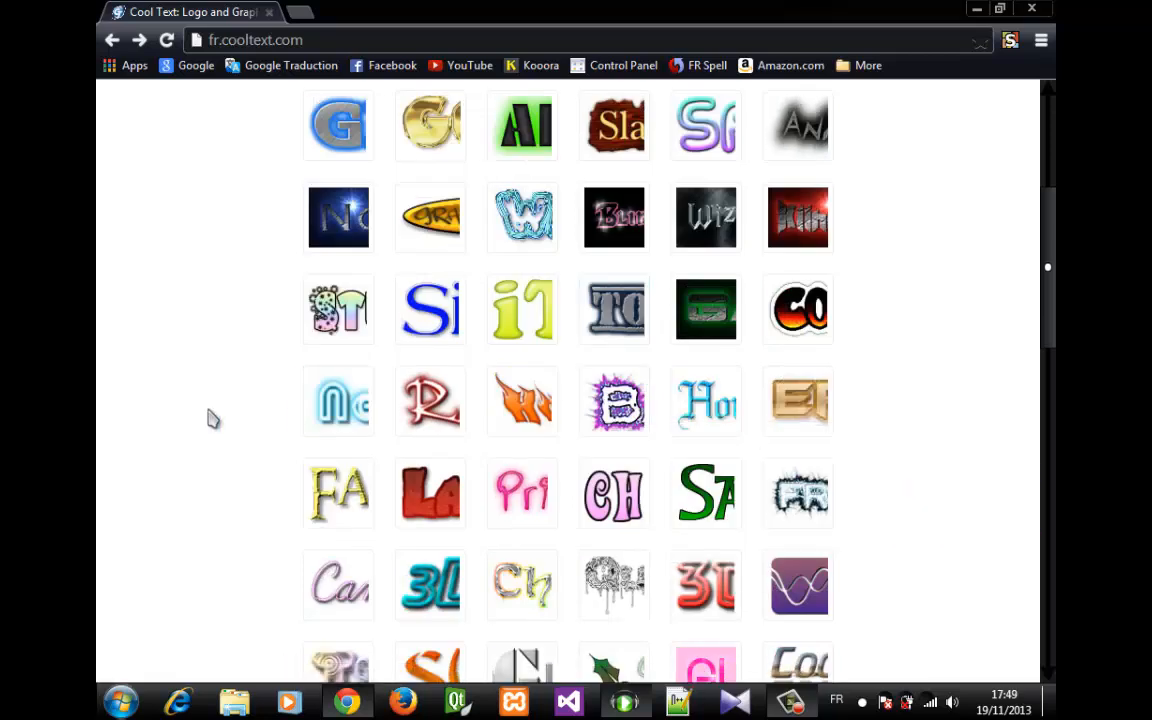
scroll(down, 3)
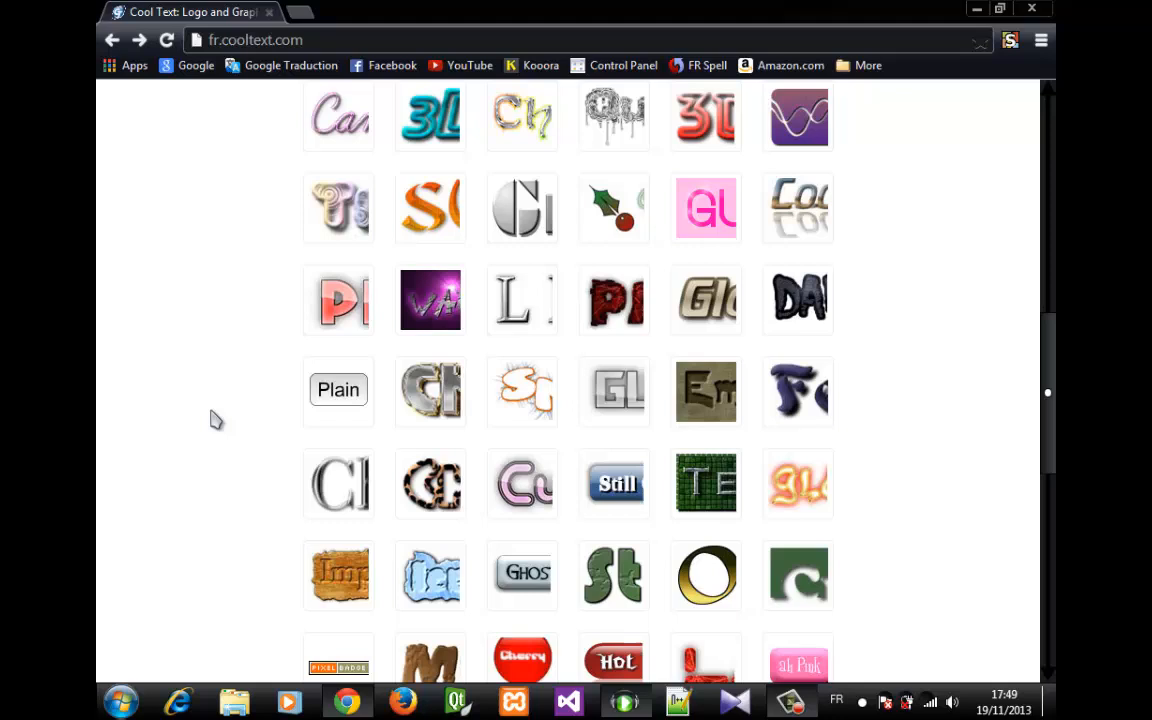
scroll(down, 3)
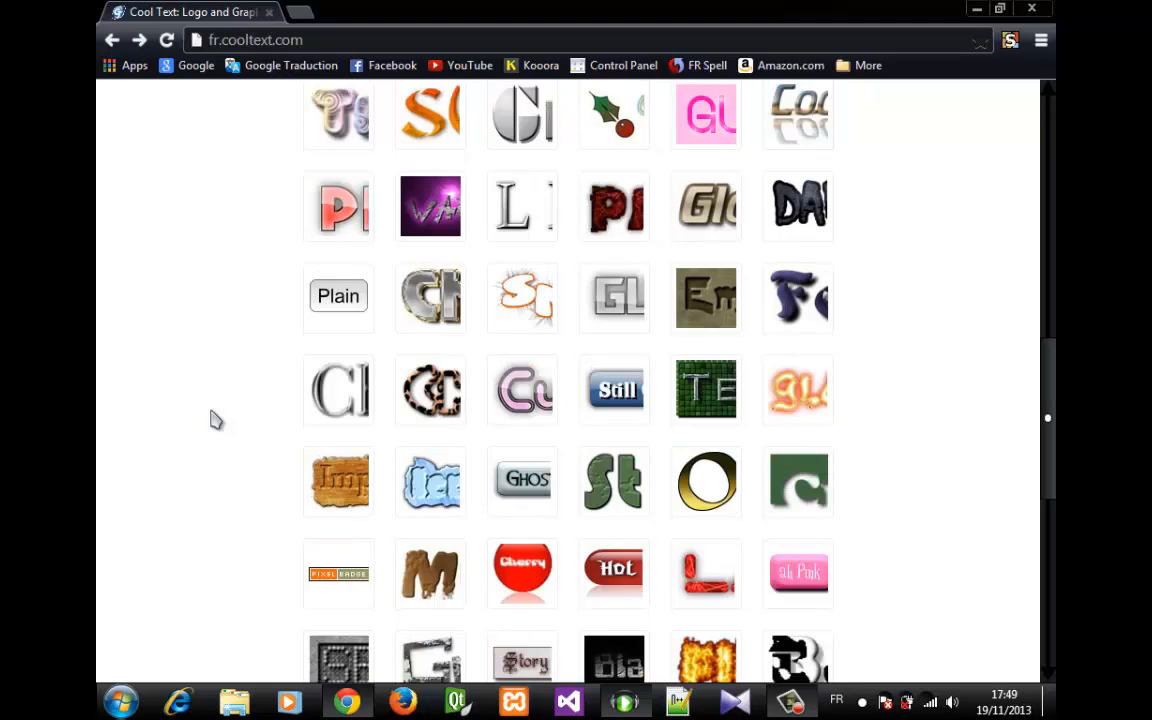
scroll(down, 3)
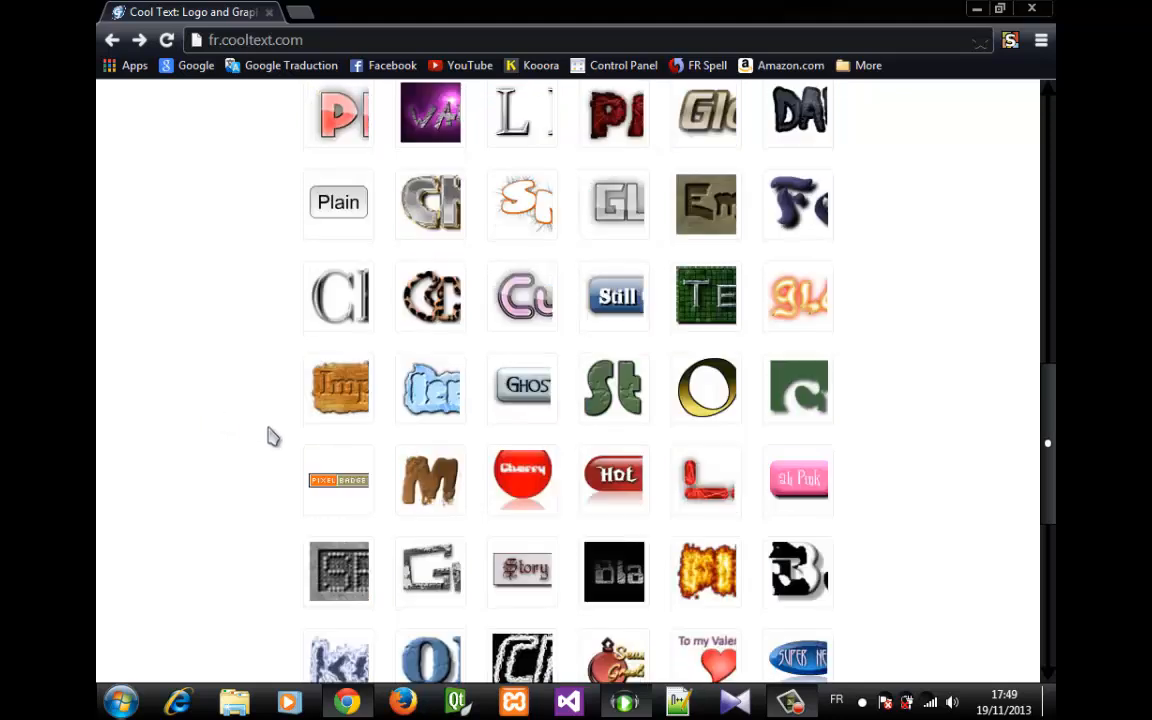
scroll(down, 3)
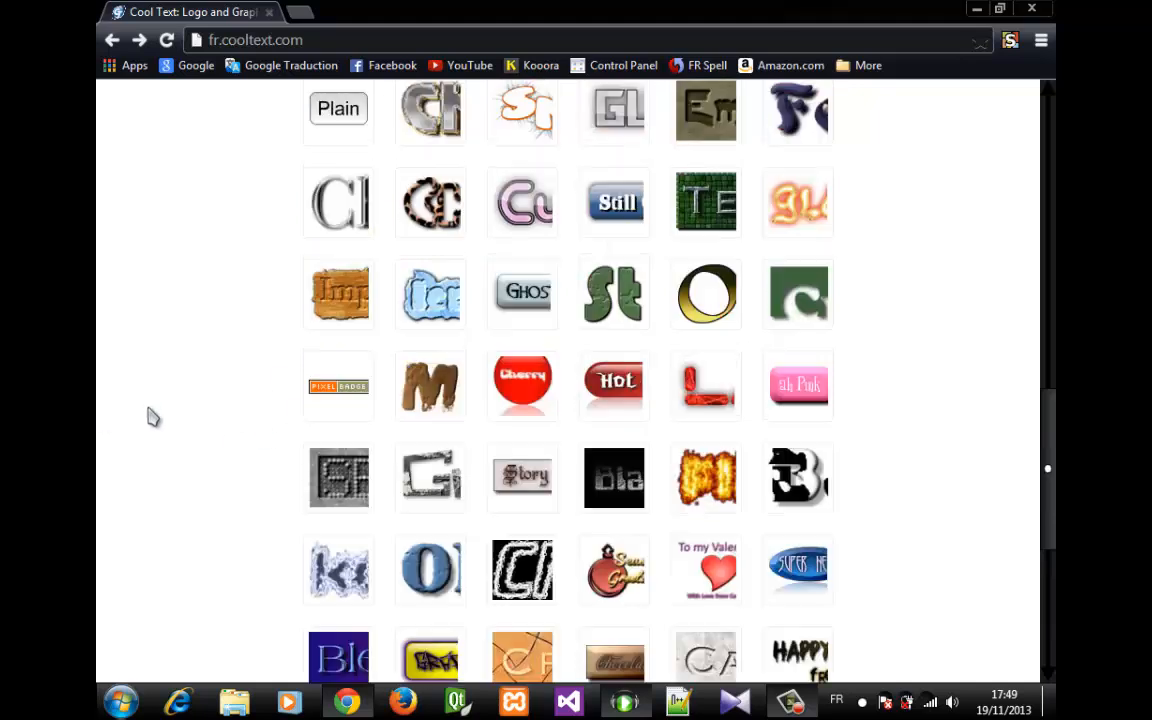
scroll(down, 3)
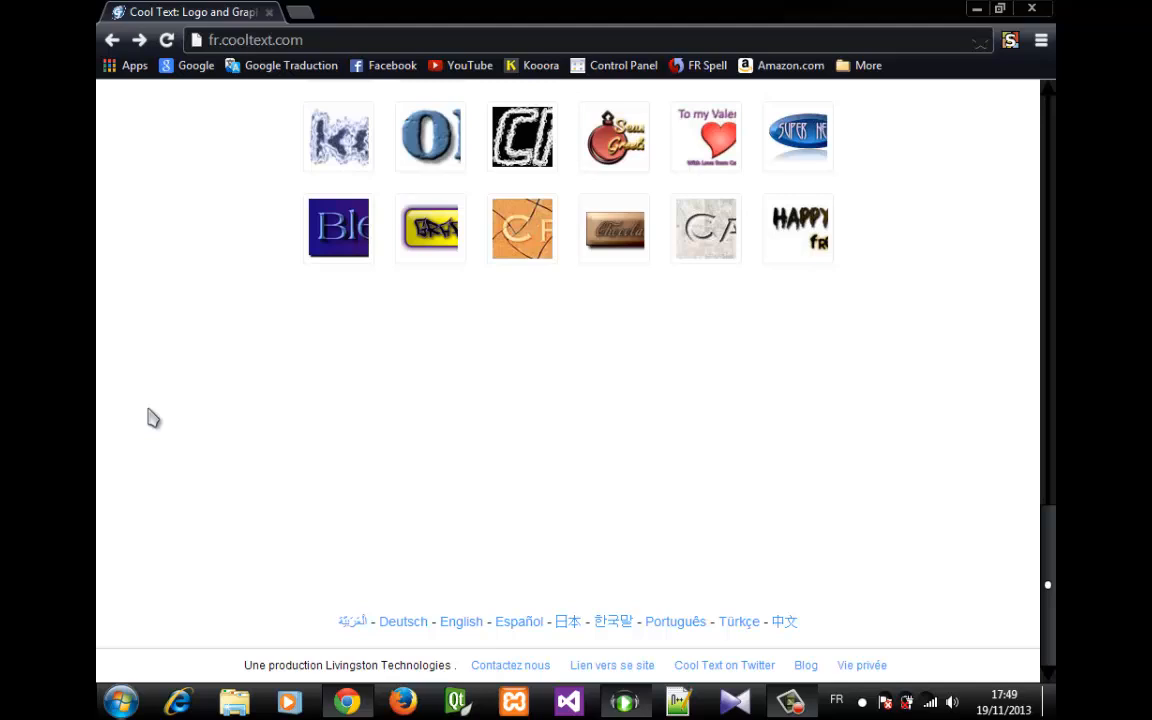